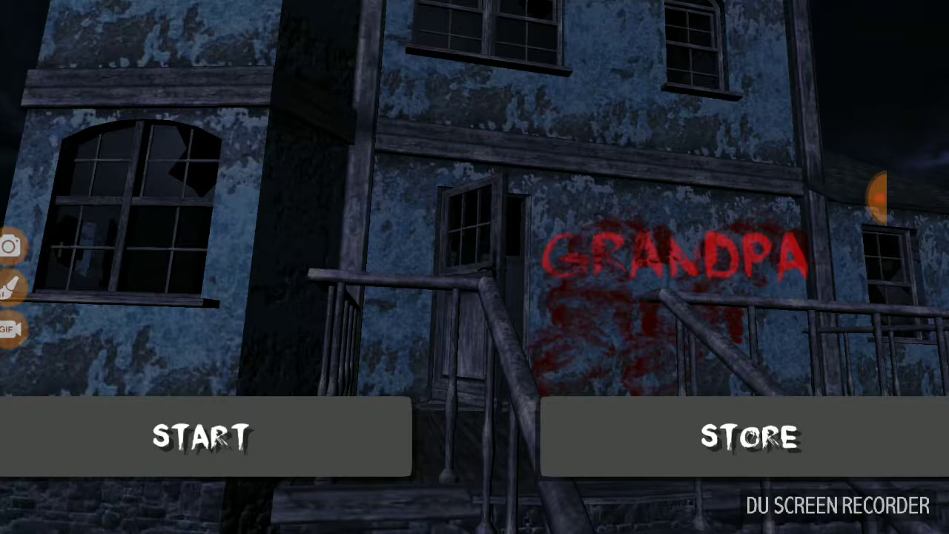
Start the game from the title screen, landing on the Yahoo Sports Play Store ad page.
{"action": "left_click", "coordinate": [303, 431]}
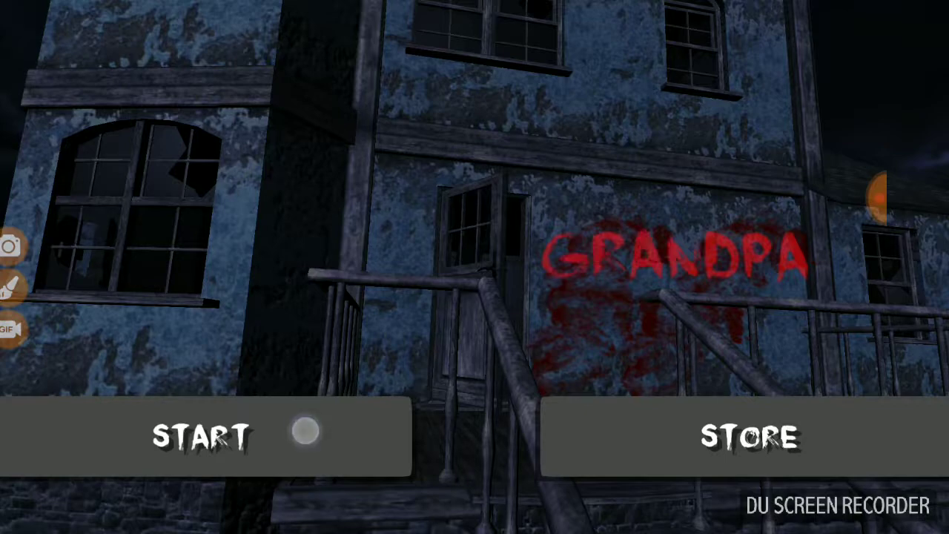
{"action": "left_click", "coordinate": [205, 437]}
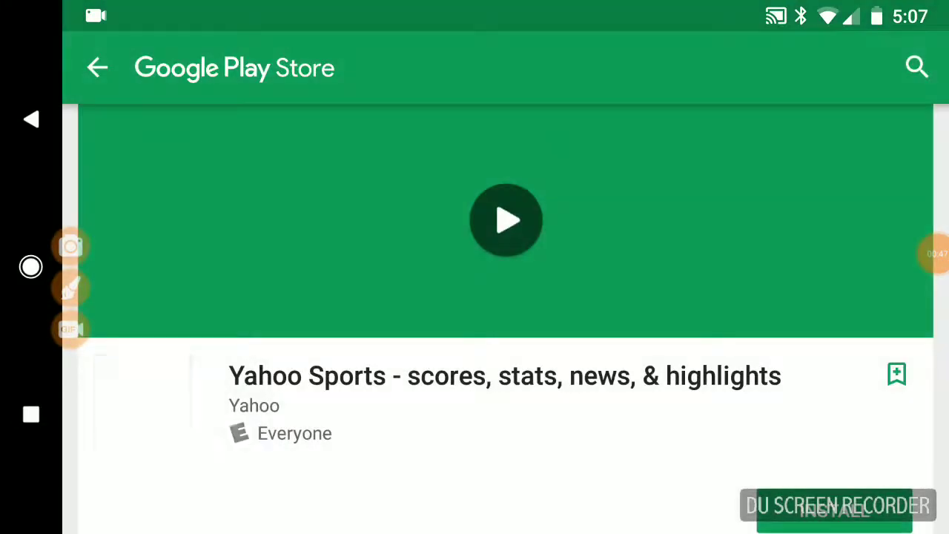
Walk past Grandpa to the candle-topped nightstand, open it, then continue from the door to the cabinet.
{"action": "left_click", "coordinate": [507, 220]}
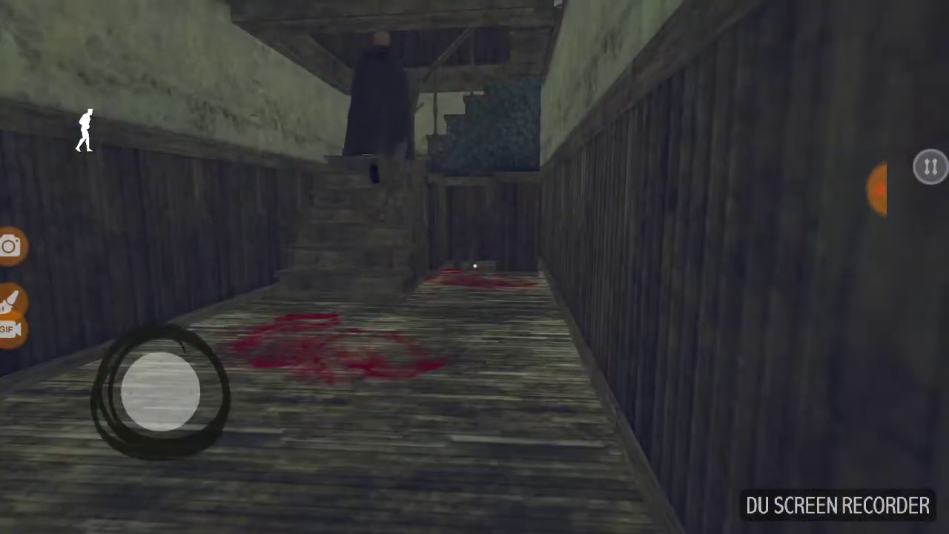
{"action": "left_click_drag", "start_coordinate": [151, 388], "coordinate": [133, 356]}
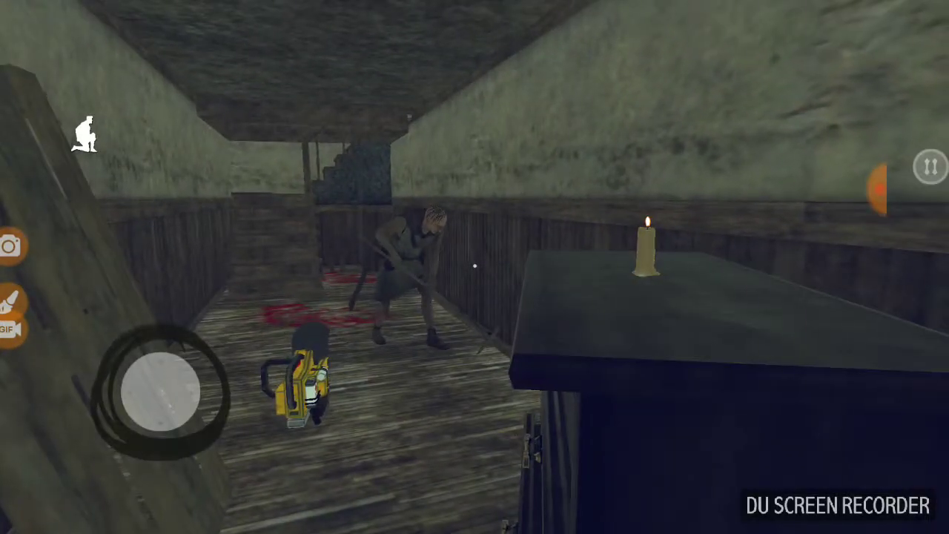
{"action": "left_click_drag", "start_coordinate": [163, 385], "coordinate": [171, 356]}
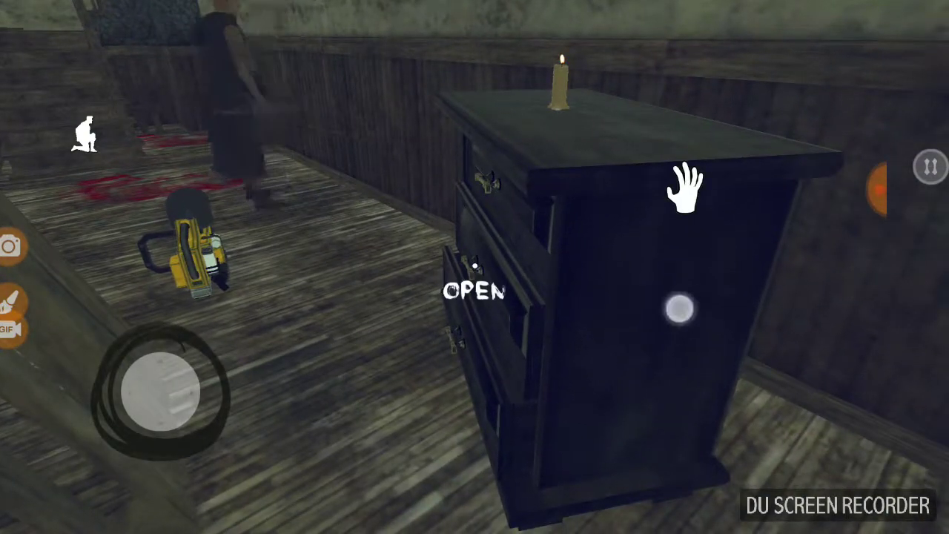
{"action": "left_click", "coordinate": [676, 310]}
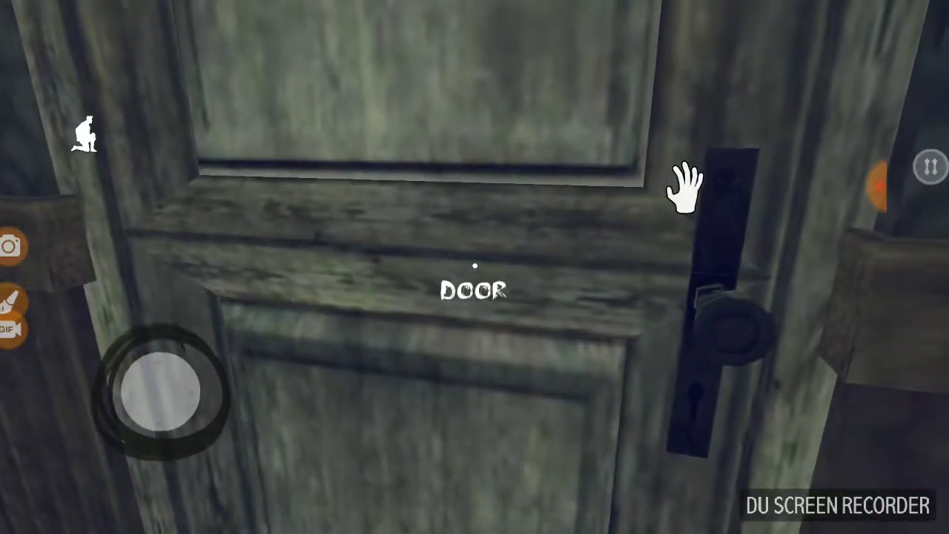
{"action": "left_click", "coordinate": [704, 186]}
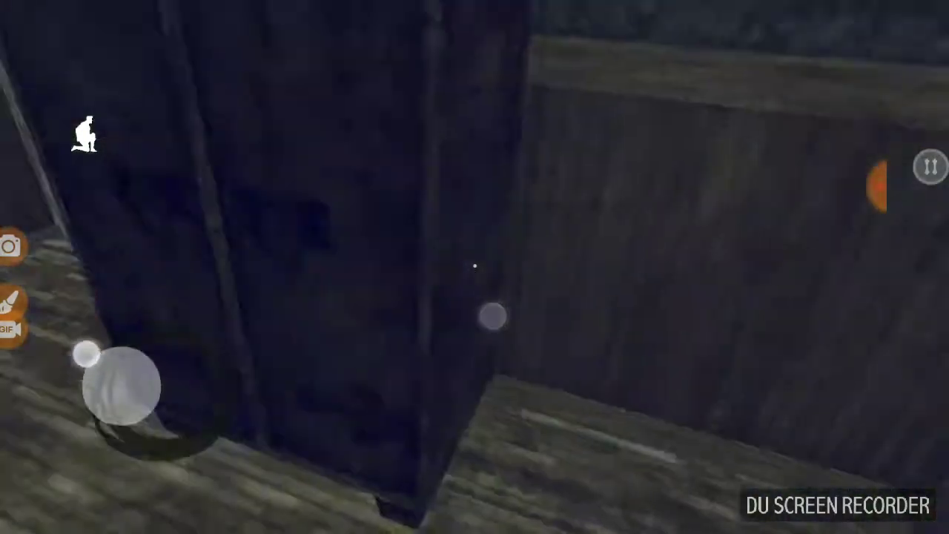